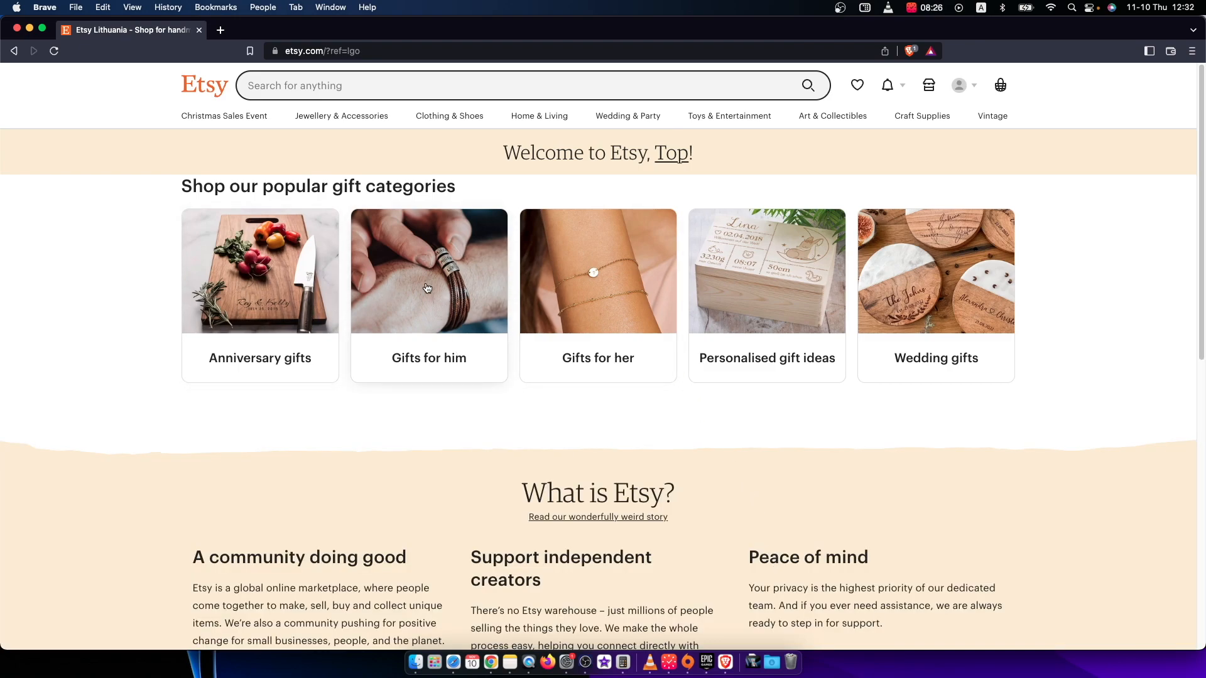
mouse_move(369, 295)
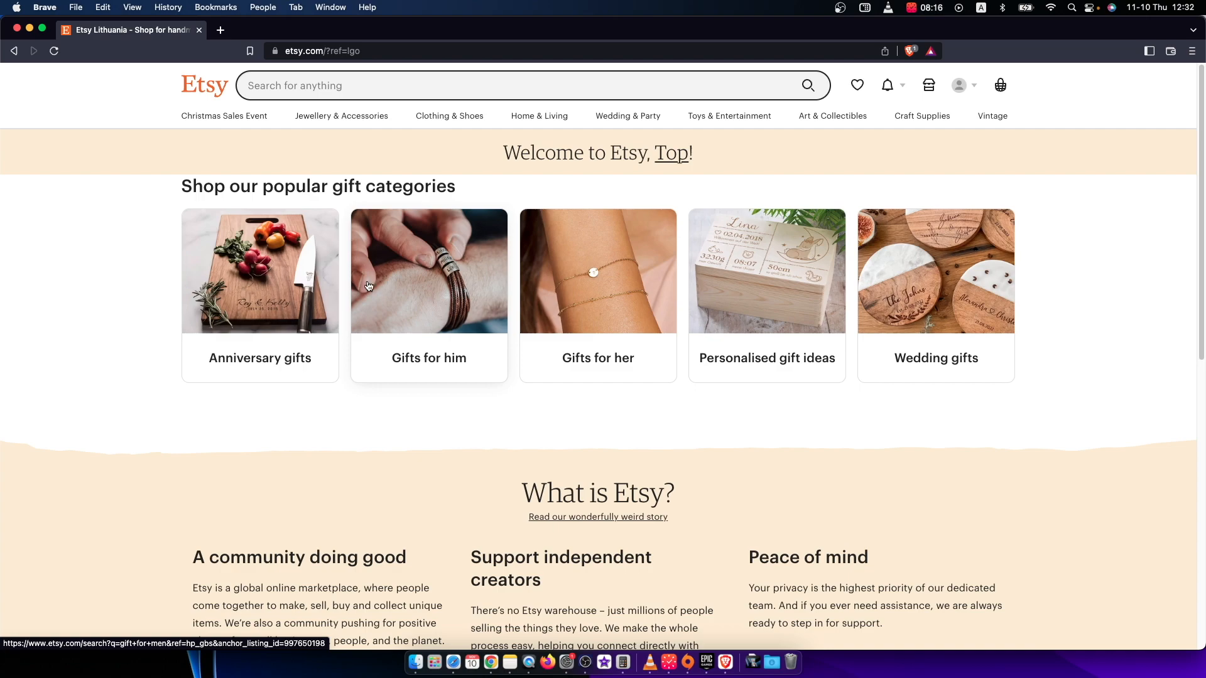
mouse_move(399, 175)
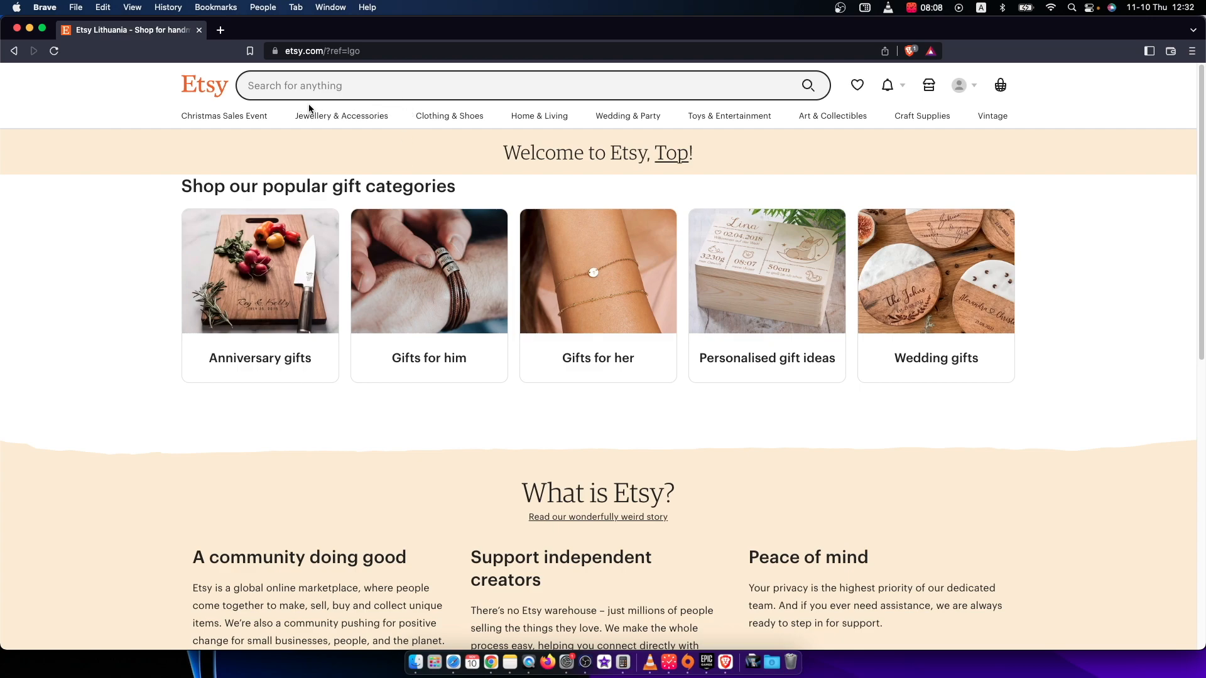
mouse_move(959, 84)
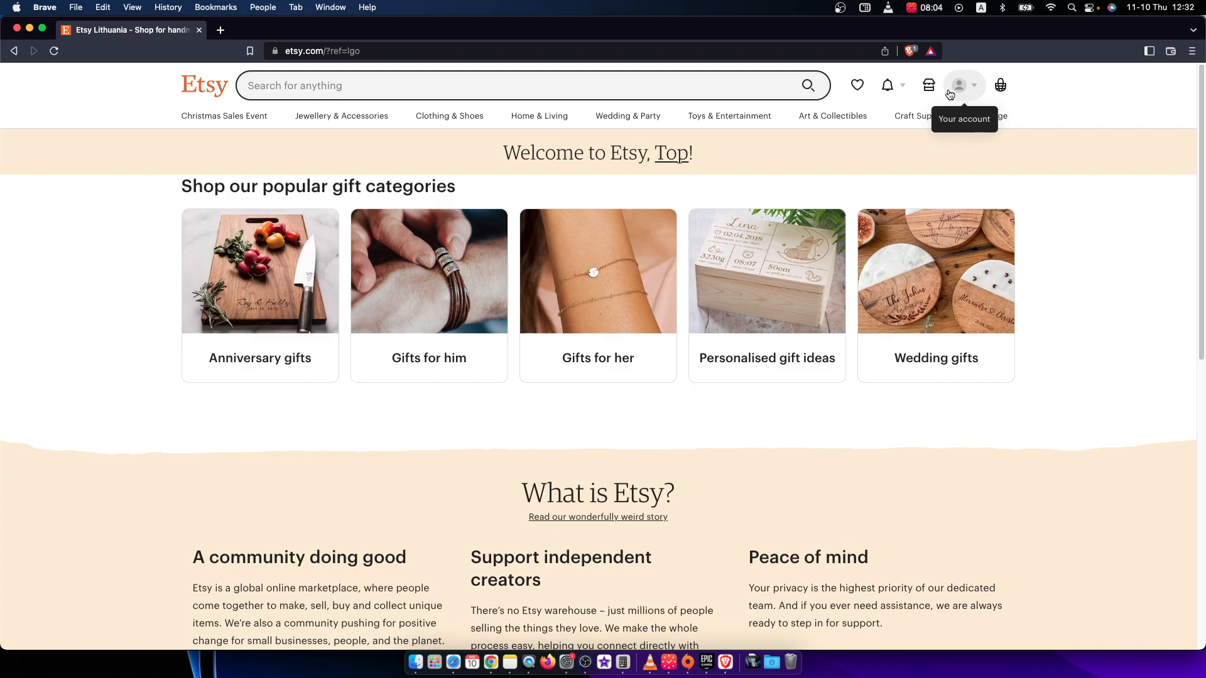
Open Account settings from the avatar menu to view About You, Connected Accounts and Password.
click(958, 85)
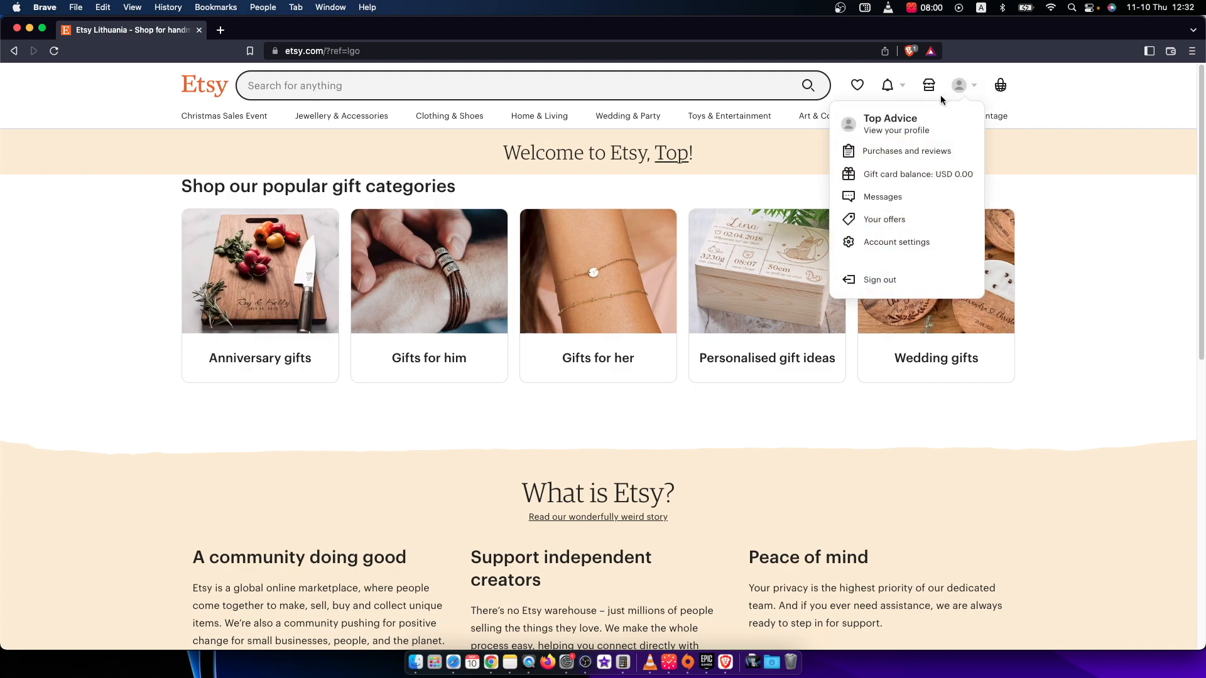
mouse_move(896, 241)
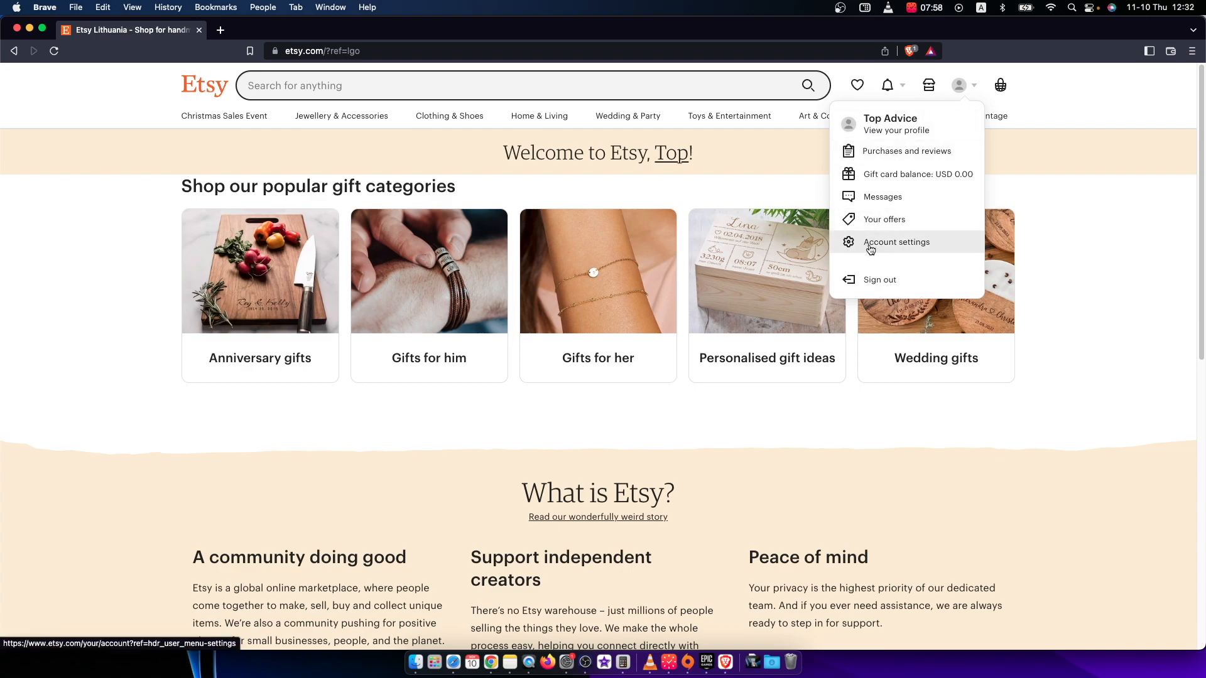
click(897, 241)
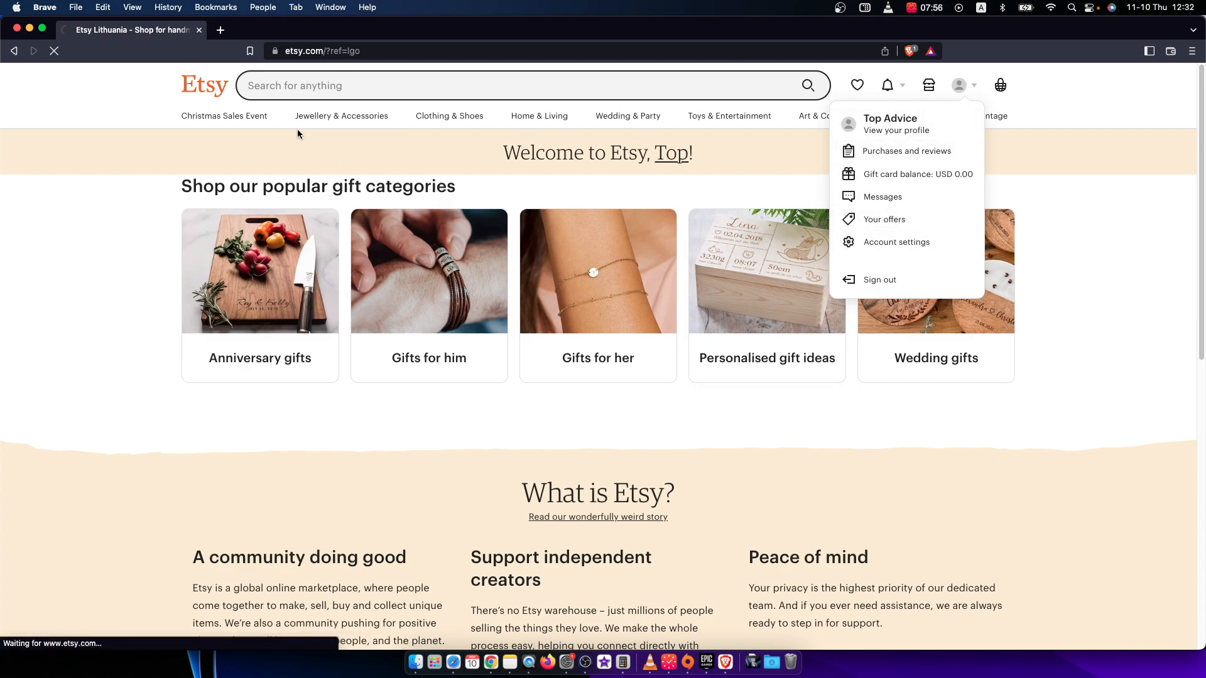
click(896, 241)
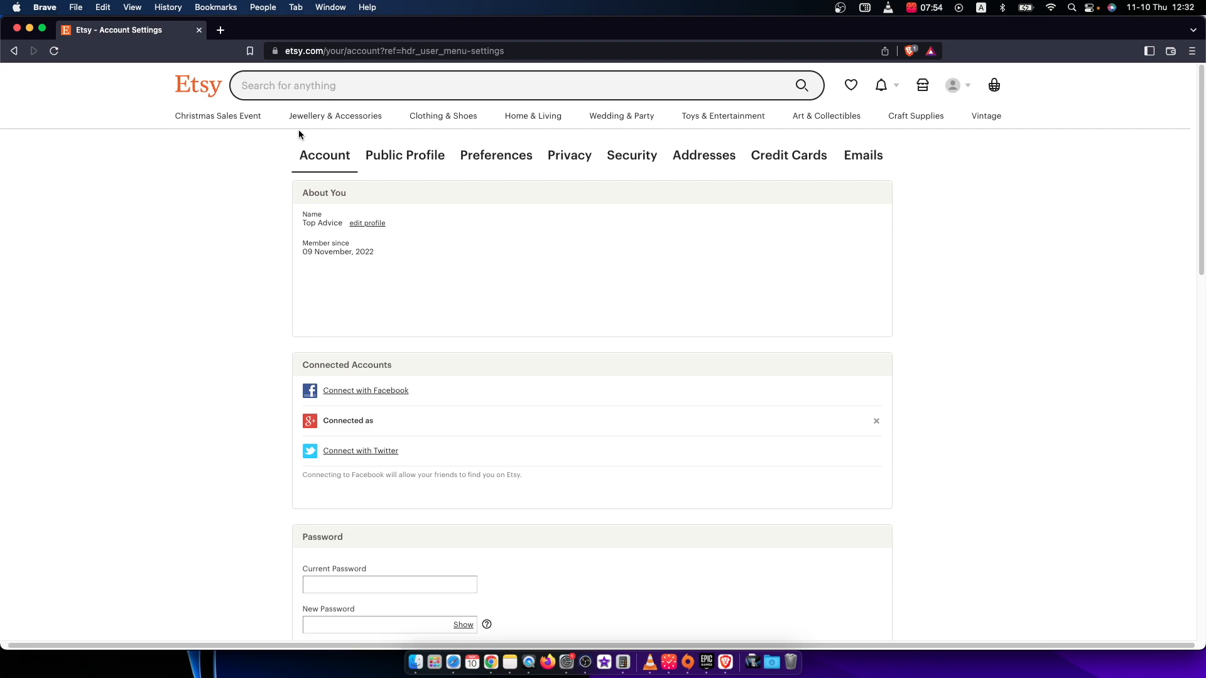
scroll(down, 3)
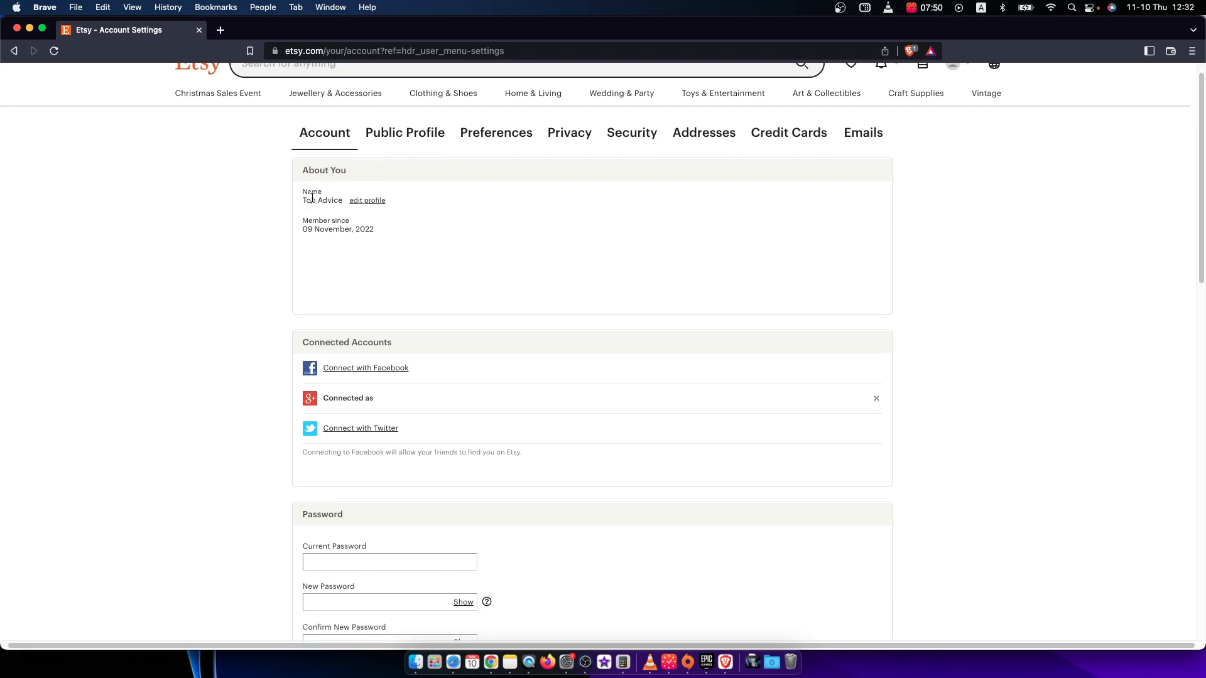
Switch to the Public Profile tab and open the 'Change or remove' form for Your Name.
click(405, 132)
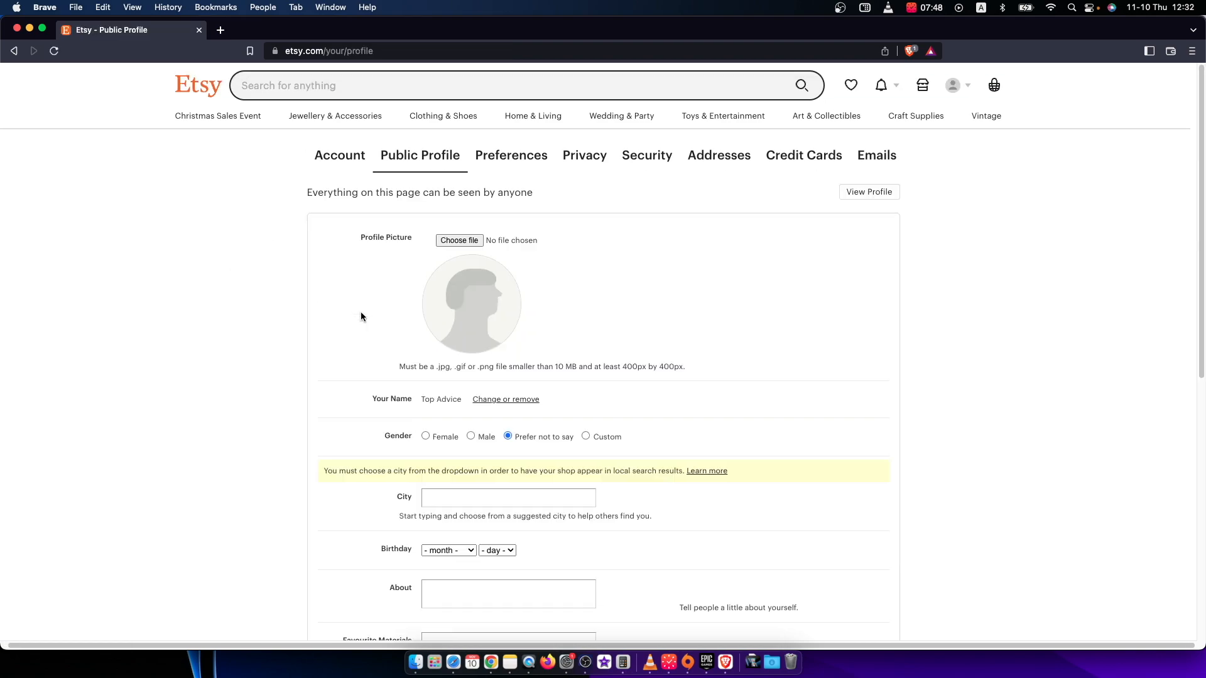
scroll(down, 3)
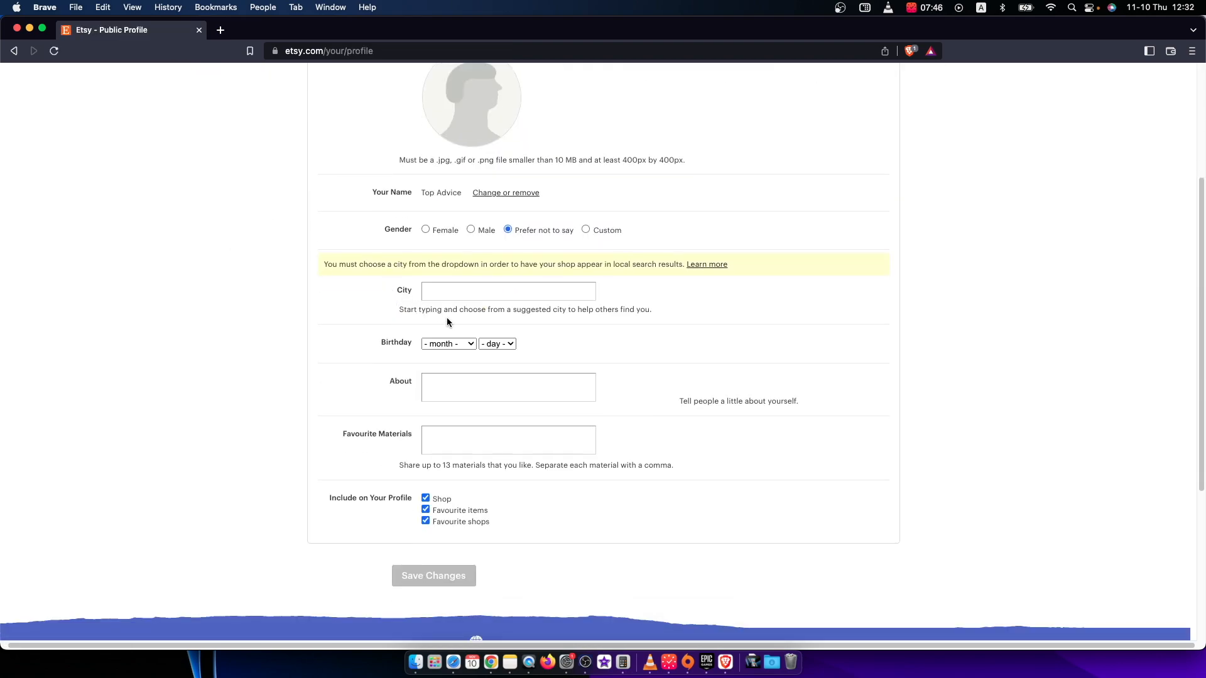
scroll(up, 3)
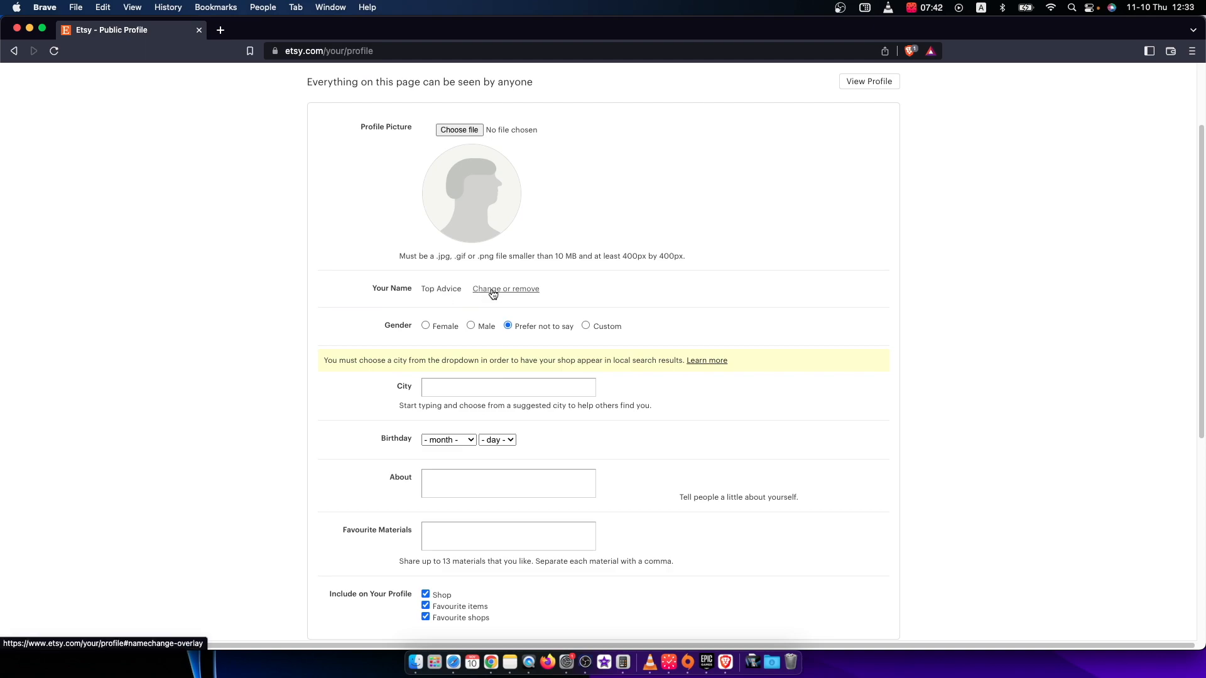
click(506, 288)
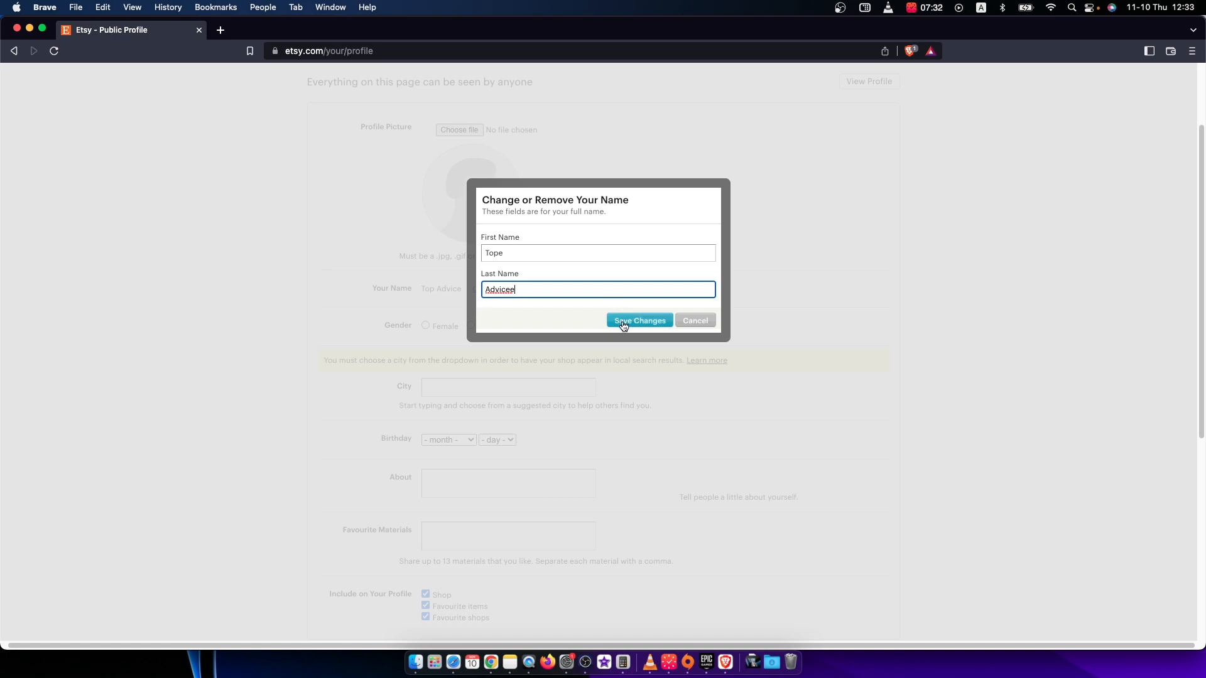
Save the new name Tope Advicee in the name-change dialog.
click(640, 321)
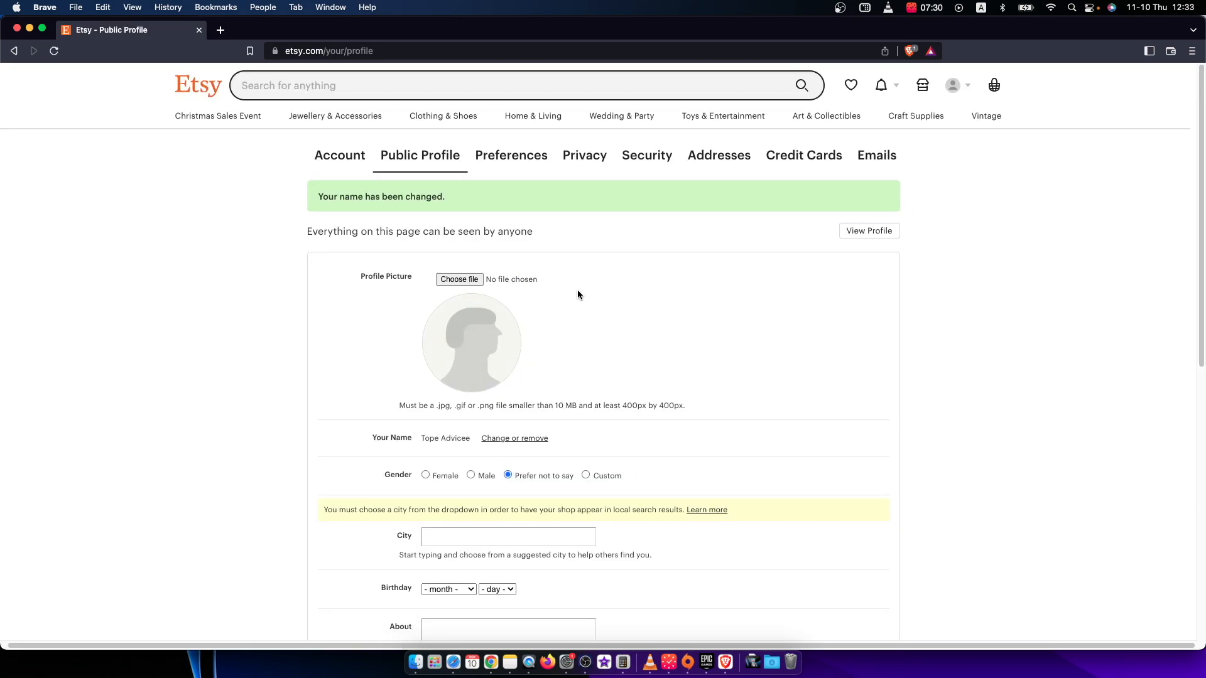
scroll(down, 3)
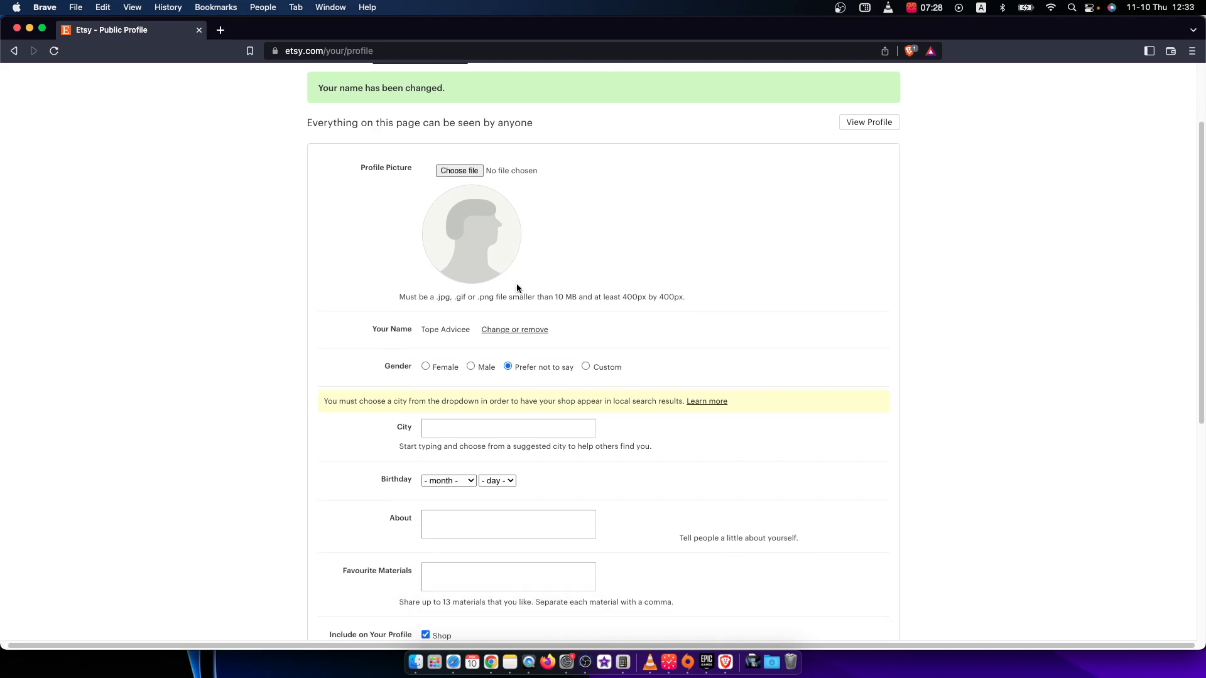
double_click(445, 329)
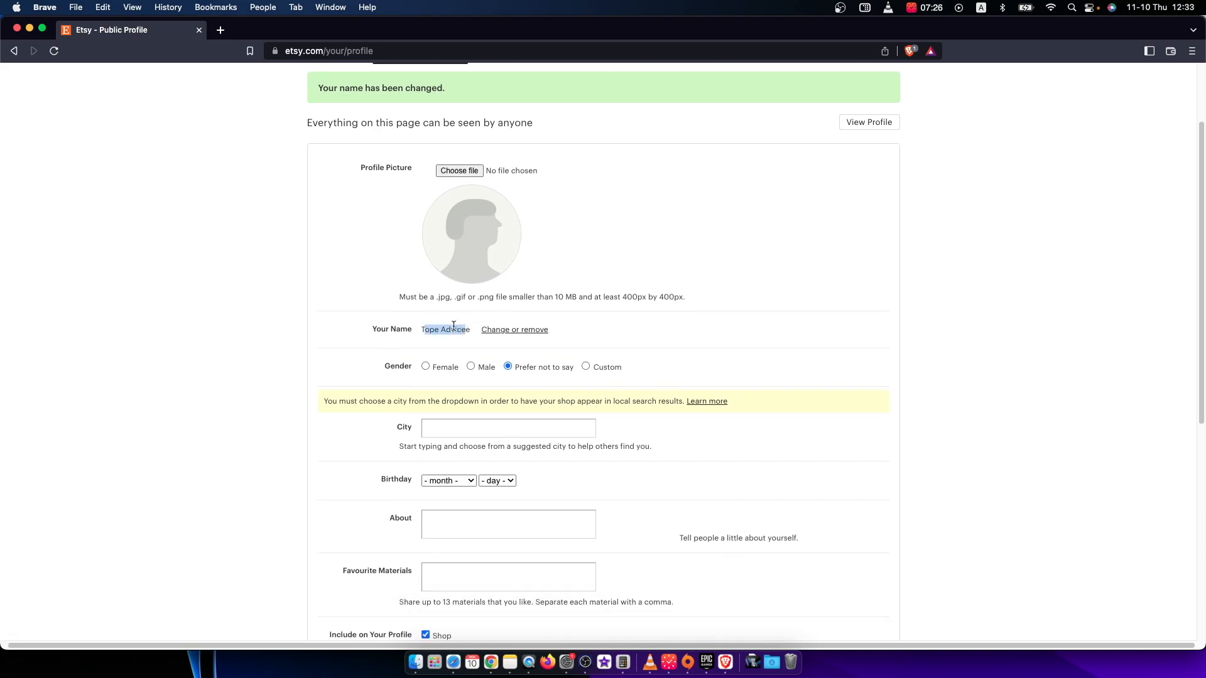
scroll(up, 3)
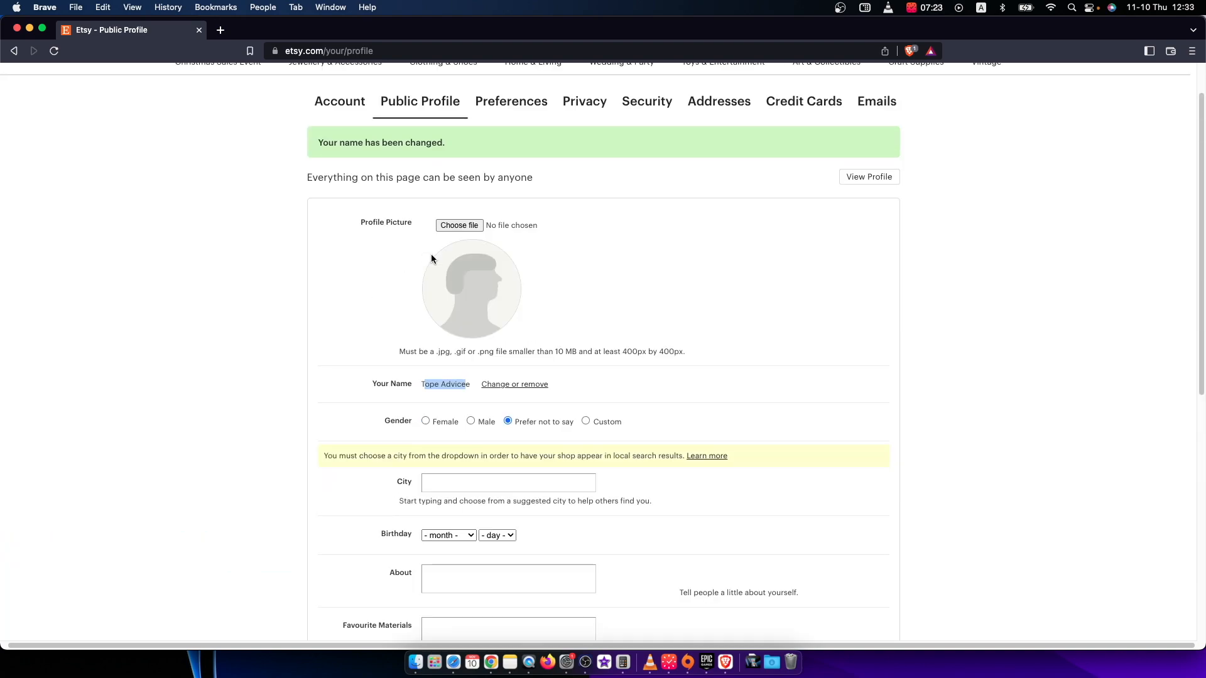
mouse_move(447, 260)
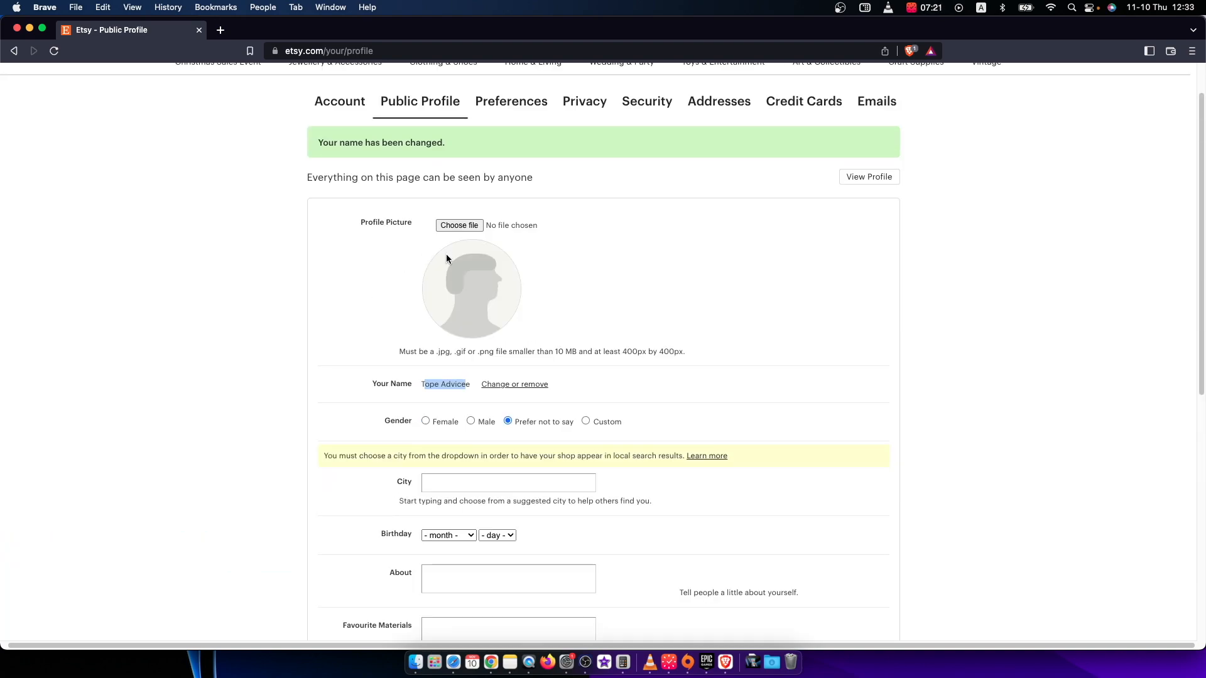
mouse_move(580, 554)
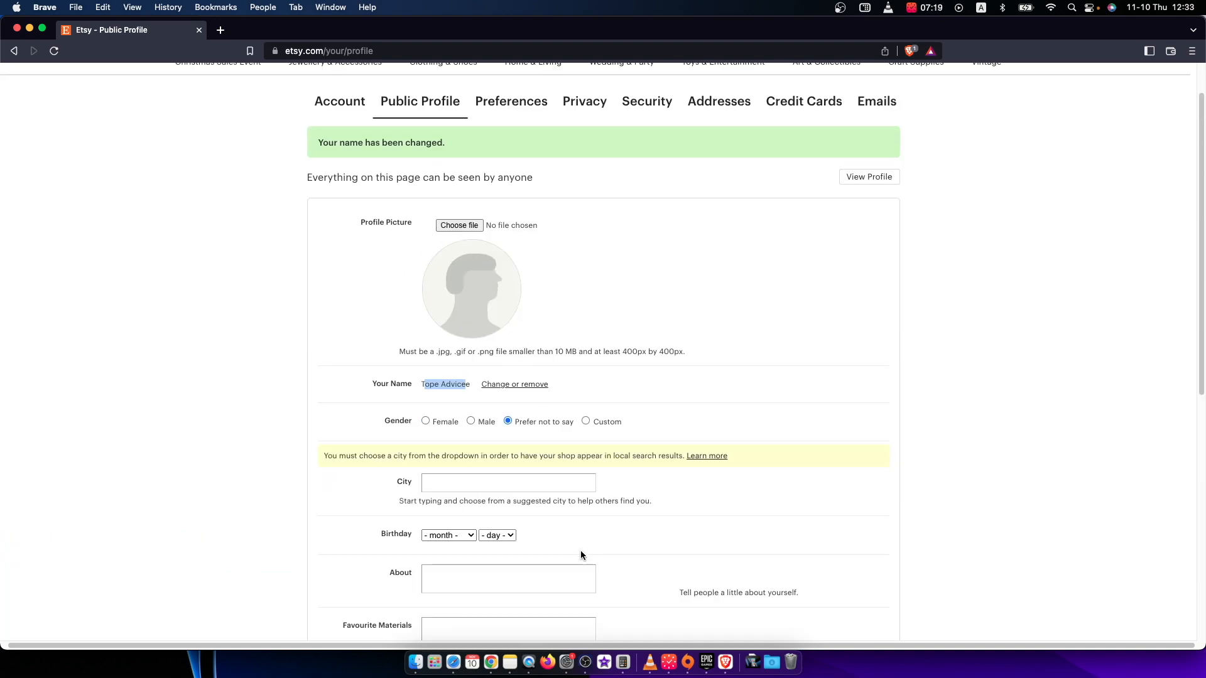